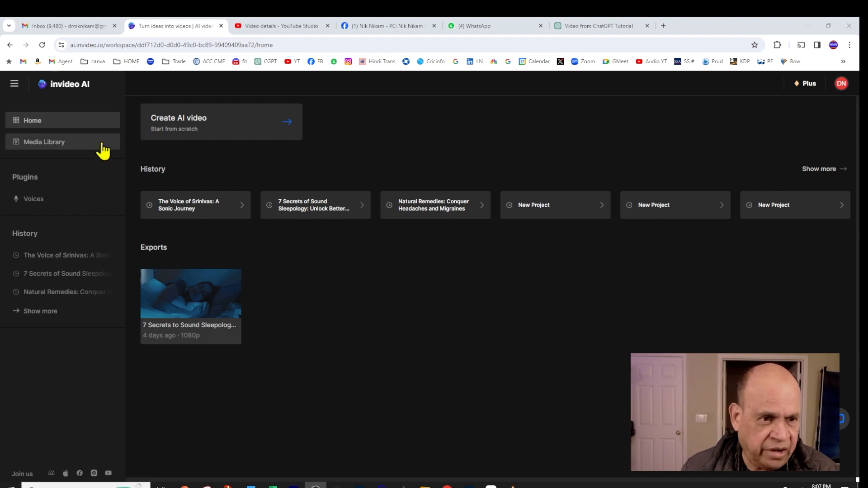
{"action": "mouse_move", "coordinate": [83, 99]}
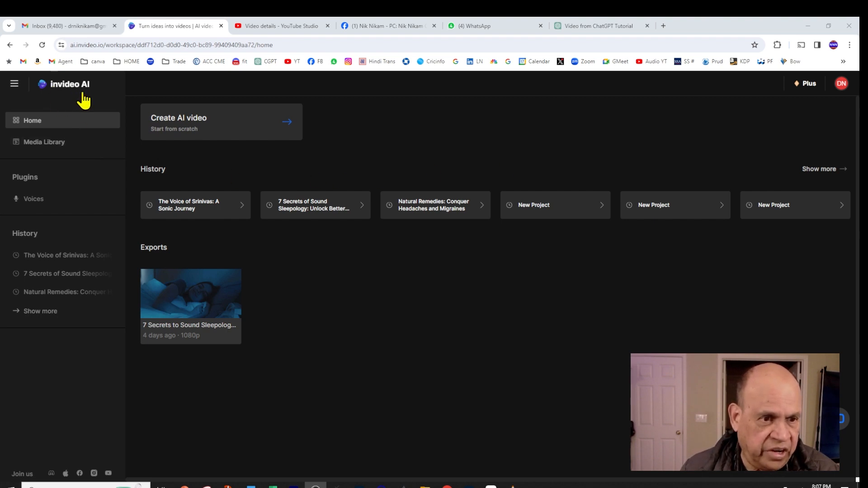
{"action": "mouse_move", "coordinate": [815, 109]}
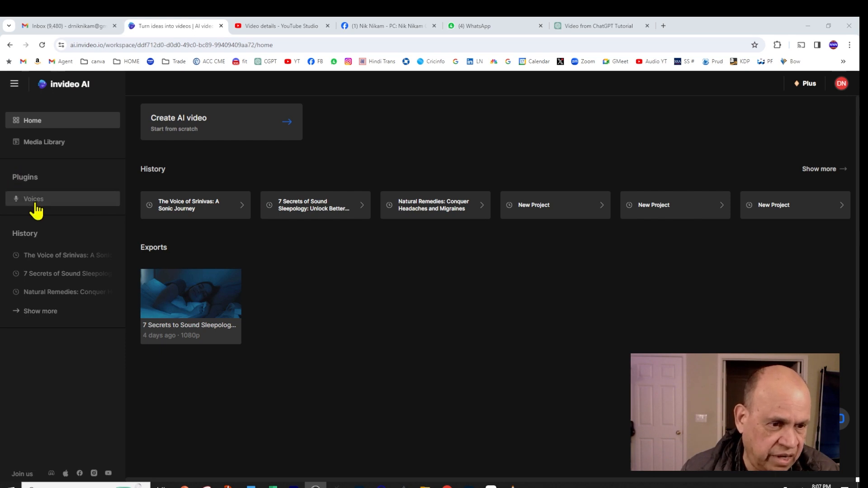
- Show the Voices plugin page listing the saved clone 'Srinivas's voice'
{"action": "left_click", "coordinate": [33, 199]}
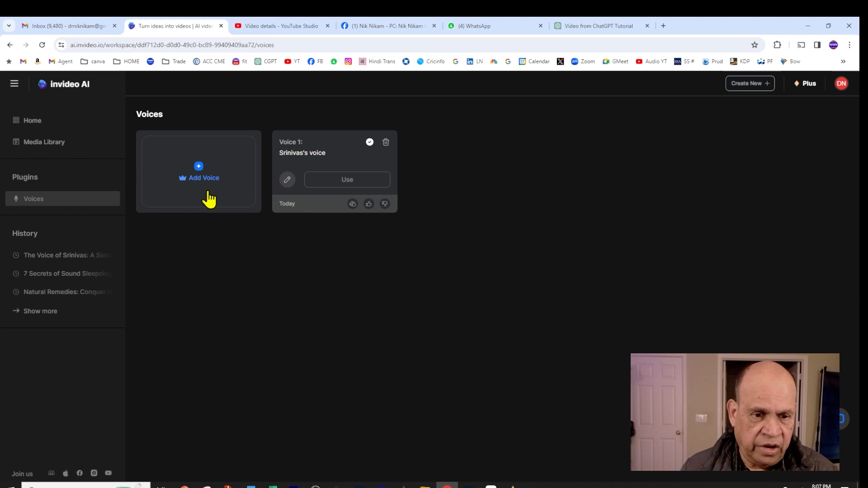
{"action": "left_click", "coordinate": [198, 172]}
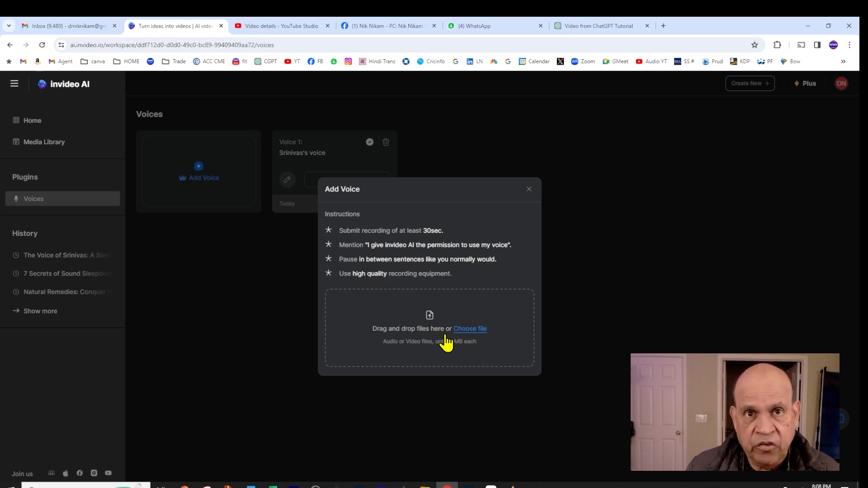
{"action": "mouse_move", "coordinate": [469, 332]}
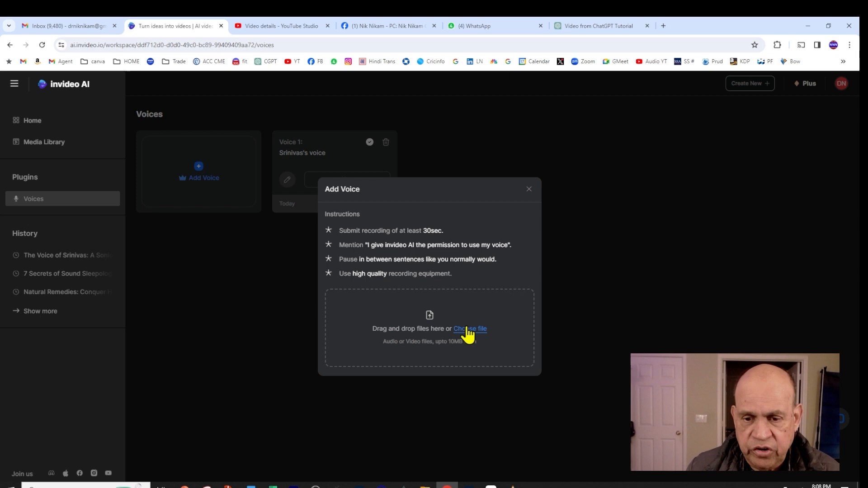
{"action": "left_click", "coordinate": [528, 189]}
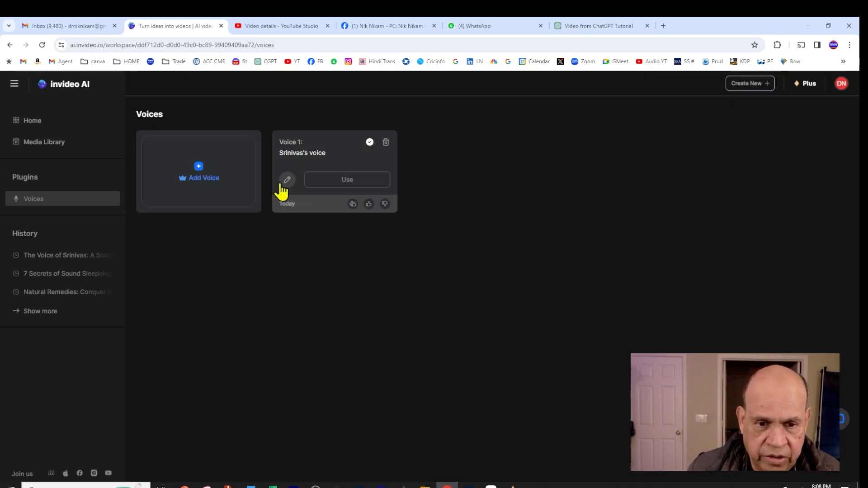
{"action": "mouse_move", "coordinate": [285, 163]}
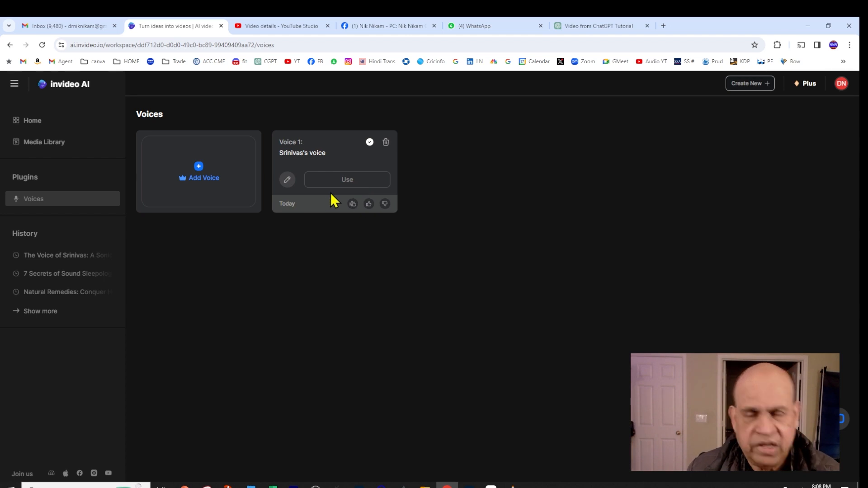
{"action": "mouse_move", "coordinate": [330, 201]}
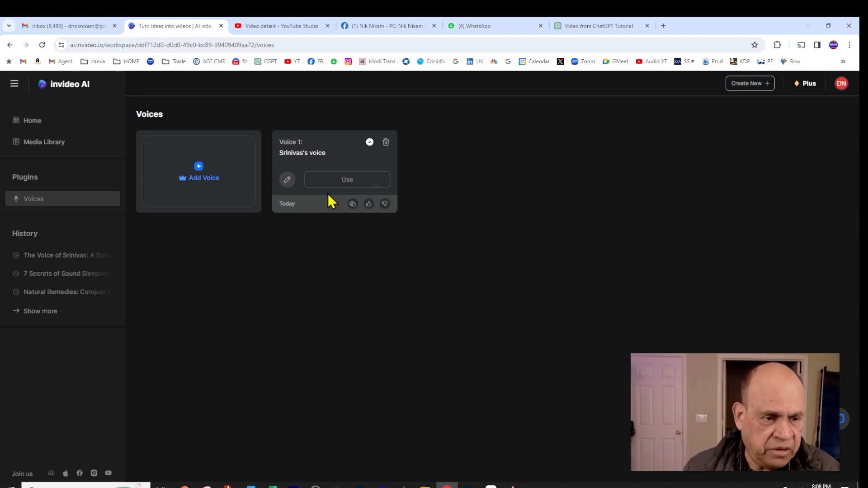
{"action": "mouse_move", "coordinate": [338, 216]}
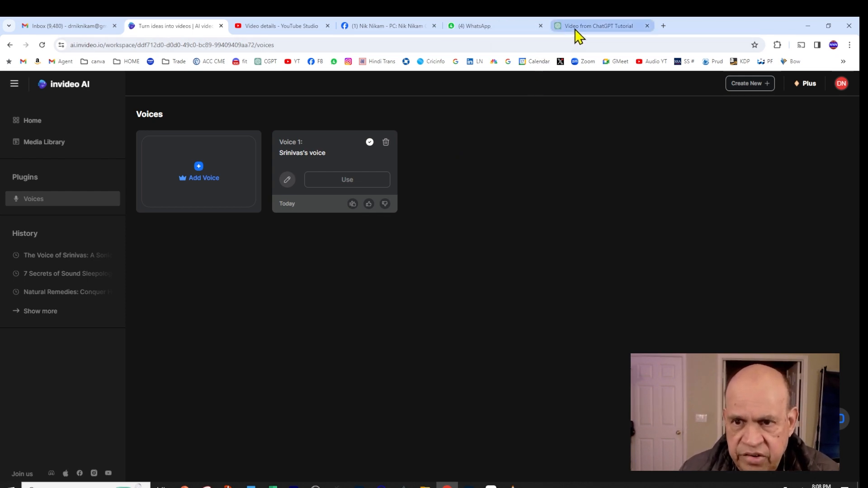
- Bring up the 'Video from ChatGPT' headache remedies chat and review its disclaimer
{"action": "left_click", "coordinate": [598, 26]}
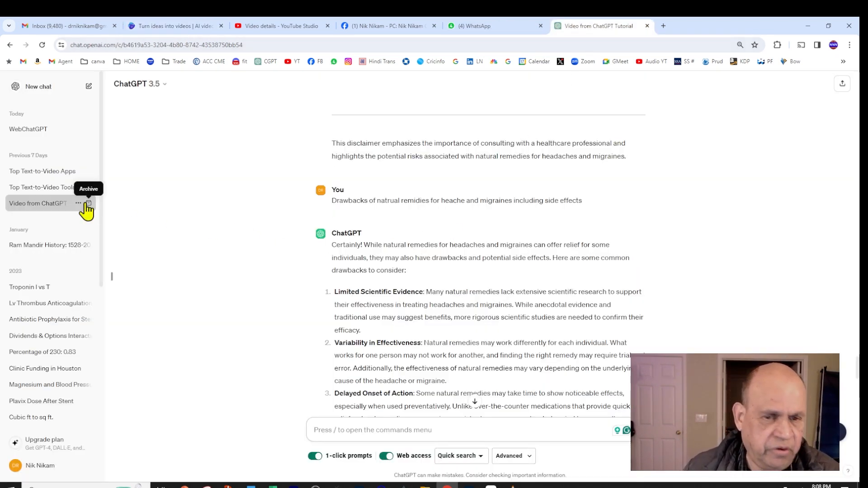
{"action": "mouse_move", "coordinate": [403, 184]}
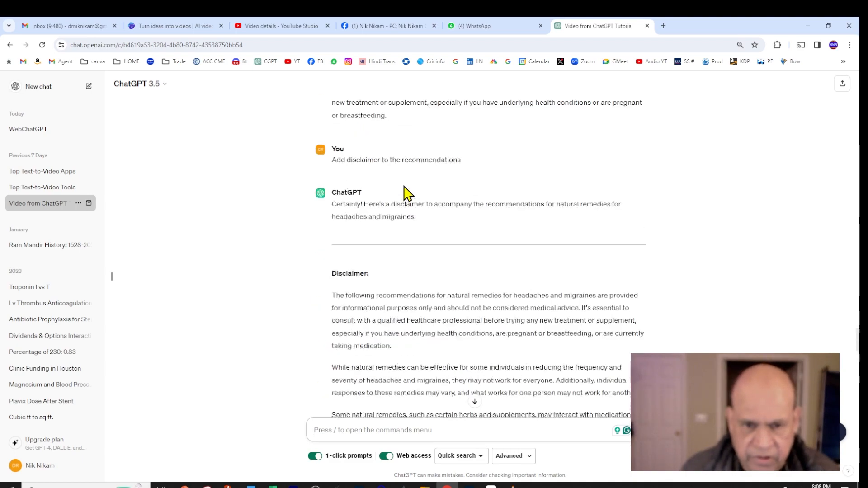
{"action": "scroll", "scroll_direction": "up", "scroll_amount": 3}
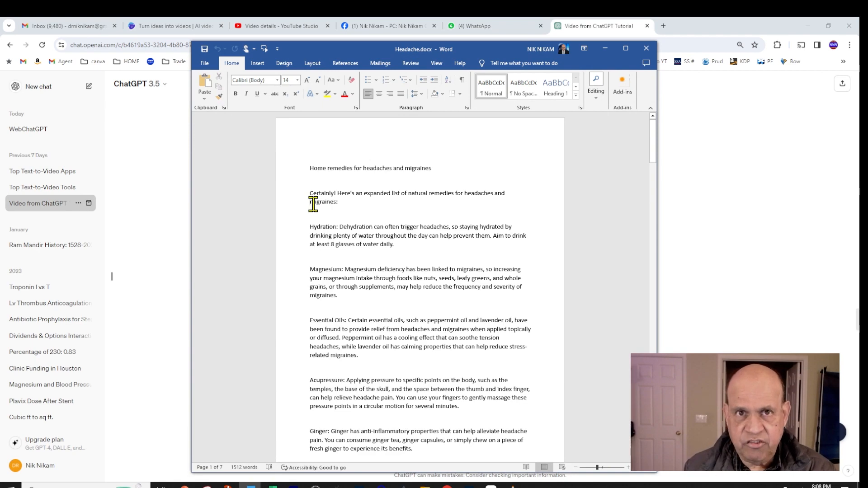
{"action": "mouse_move", "coordinate": [294, 304]}
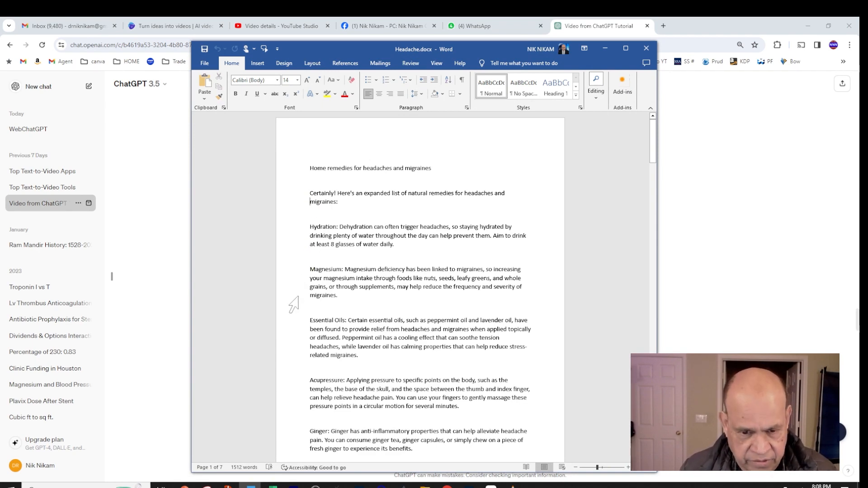
- Copy the remedies text from Headache.docx and return to invideo AI to create a new video
{"action": "key", "text": "ctrl+a"}
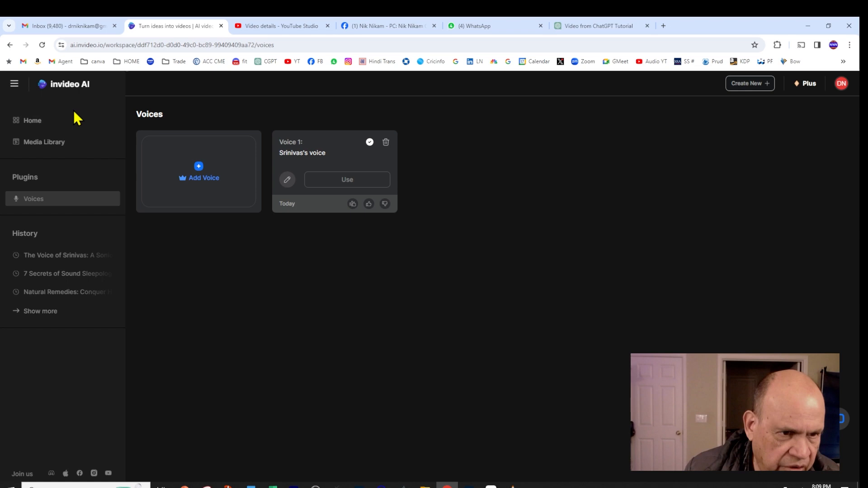
{"action": "mouse_move", "coordinate": [361, 238]}
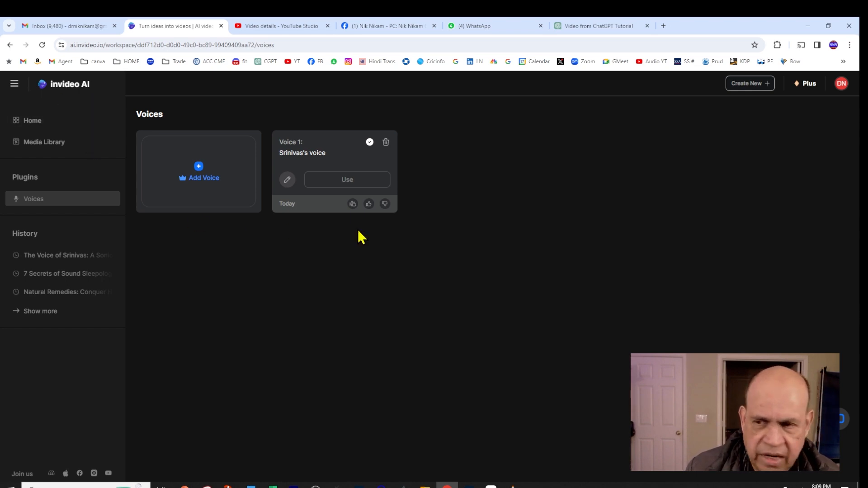
{"action": "mouse_move", "coordinate": [749, 83]}
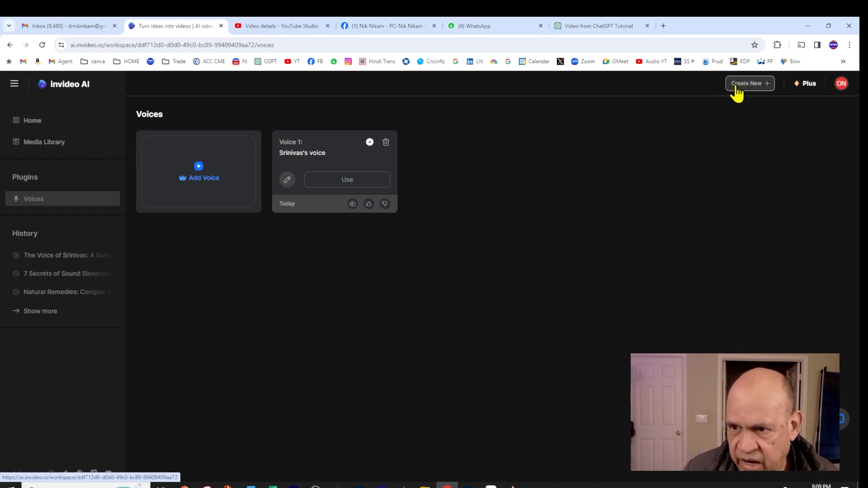
{"action": "left_click", "coordinate": [749, 83]}
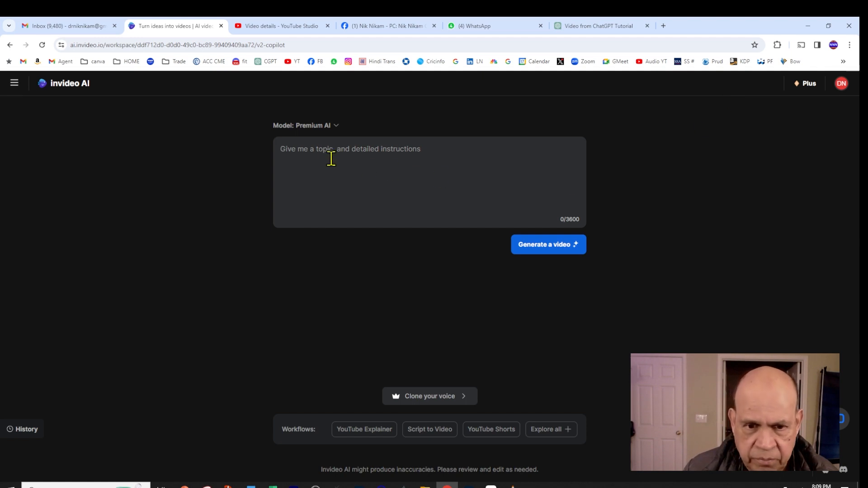
- Paste the headache remedies text into the prompt box up to the 3600-character limit
{"action": "type", "text": "Mindfulness and Relaxation Techniques..."}
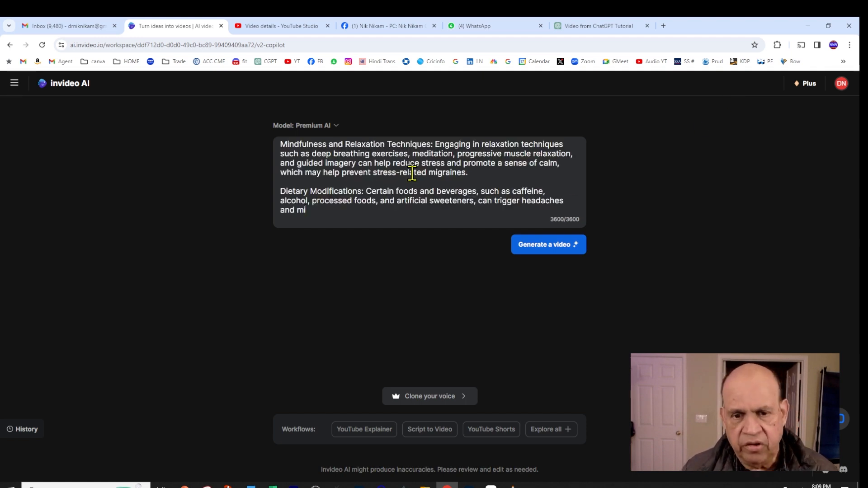
{"action": "mouse_move", "coordinate": [435, 233]}
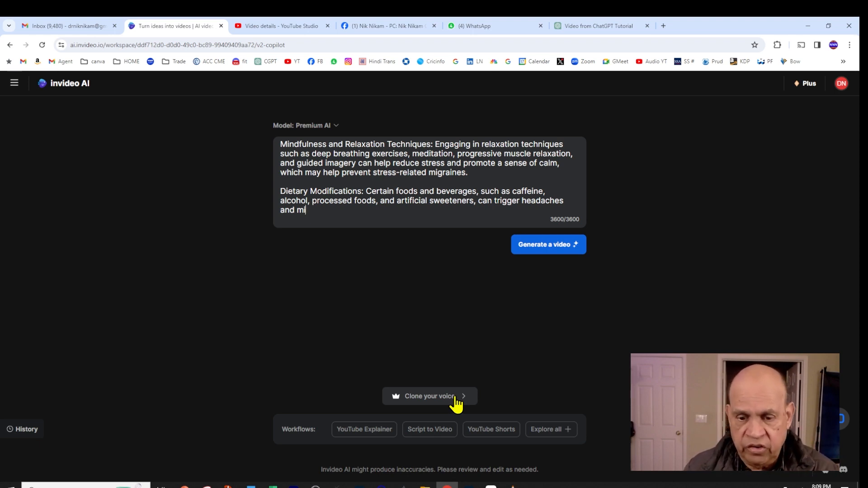
{"action": "mouse_move", "coordinate": [381, 287]}
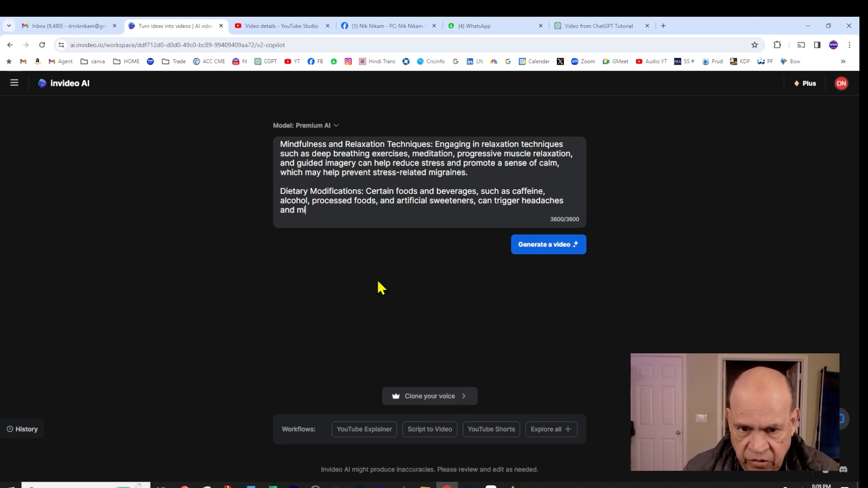
{"action": "mouse_move", "coordinate": [542, 250]}
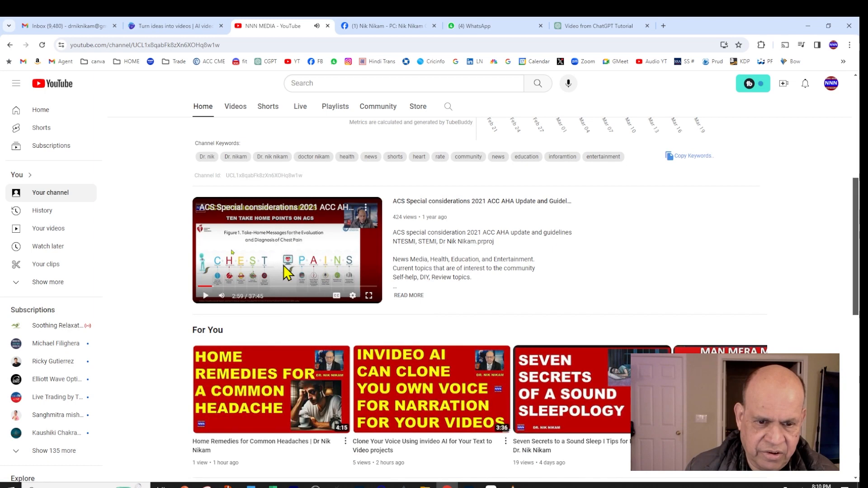
- Scroll the YouTube channel to the For You and Videos sections showing the headache remedies upload
{"action": "scroll", "scroll_direction": "down", "scroll_amount": 3}
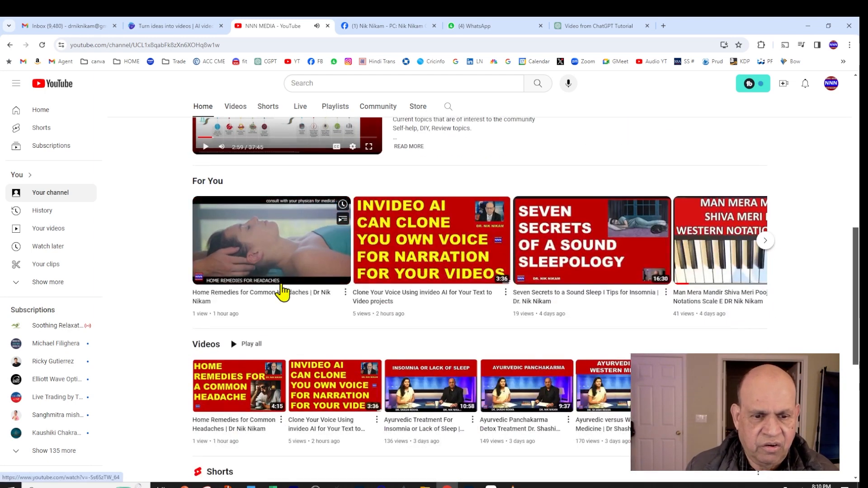
{"action": "mouse_move", "coordinate": [283, 304]}
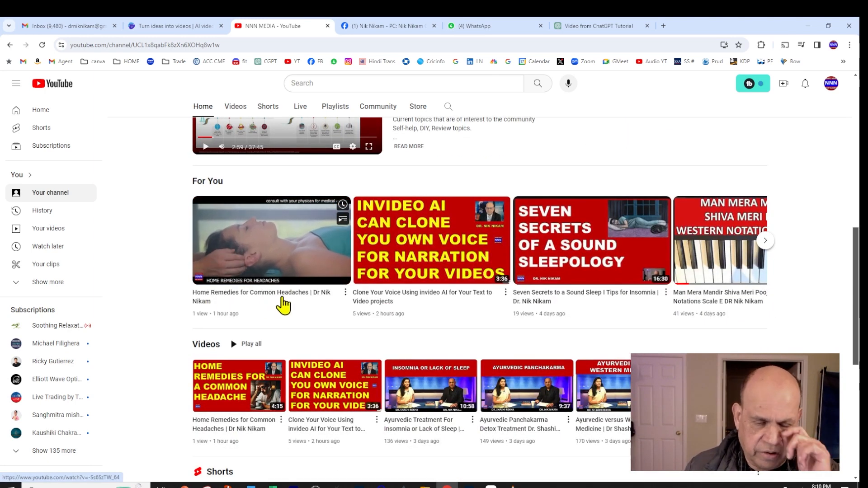
{"action": "mouse_move", "coordinate": [298, 271]}
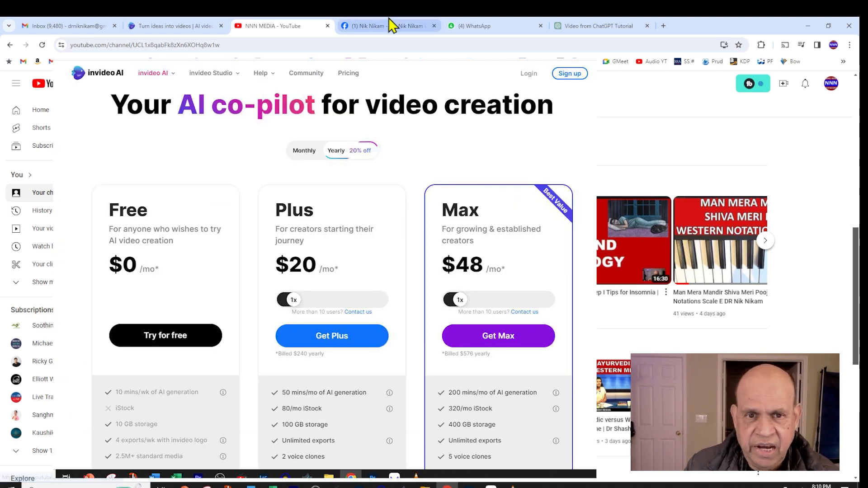
- Switch back to the invideo AI tab with the filled headache remedies prompt
{"action": "left_click", "coordinate": [388, 25]}
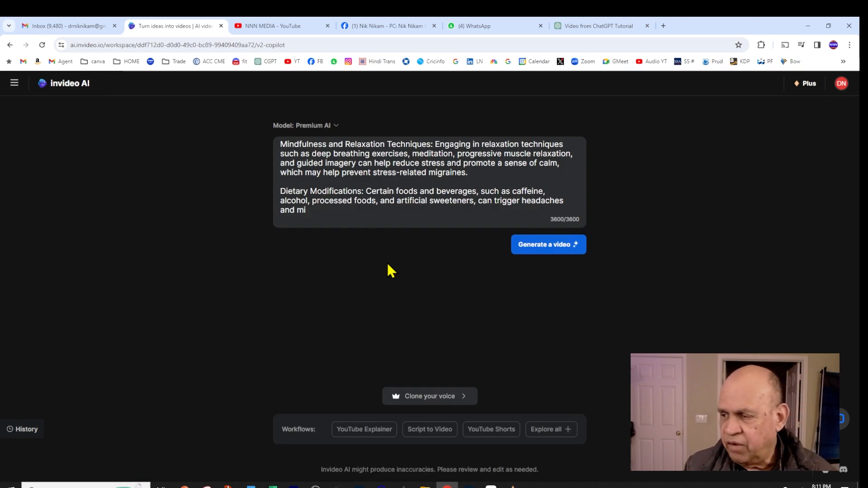
{"action": "mouse_move", "coordinate": [371, 133]}
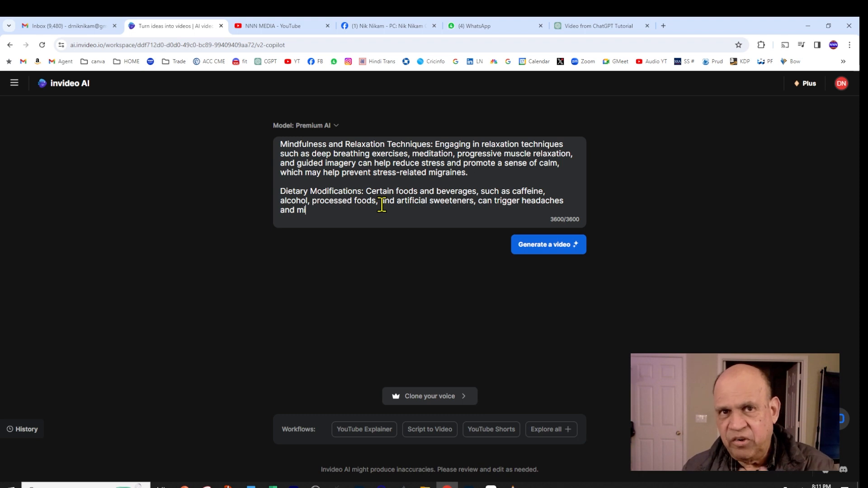
{"action": "mouse_move", "coordinate": [433, 283]}
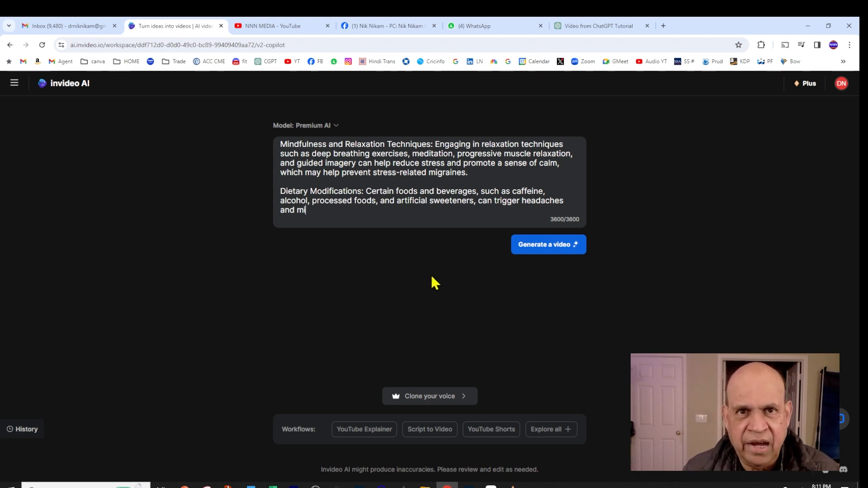
{"action": "mouse_move", "coordinate": [396, 294]}
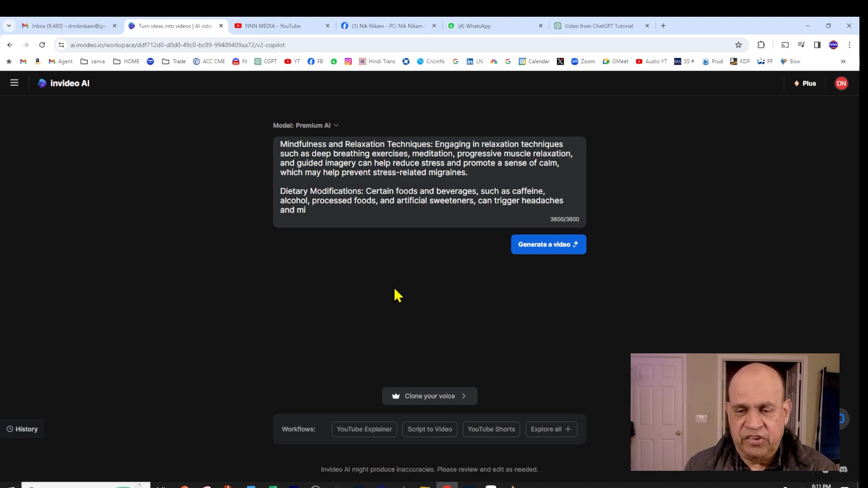
{"action": "mouse_move", "coordinate": [452, 306]}
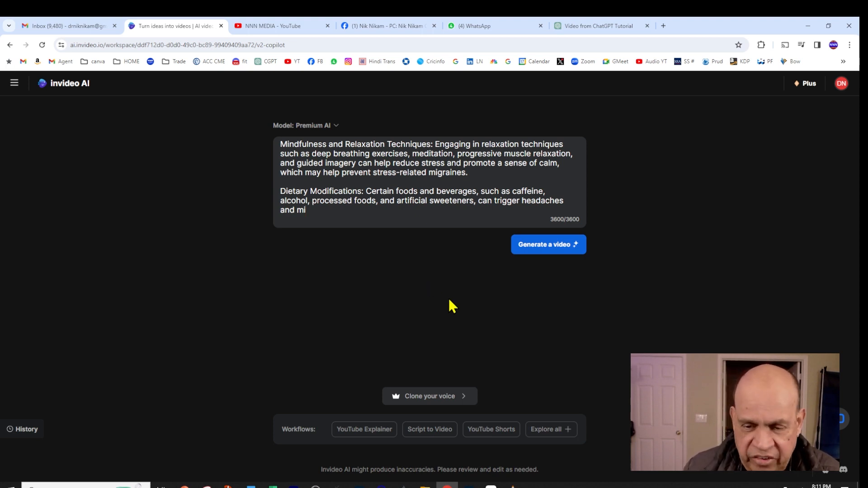